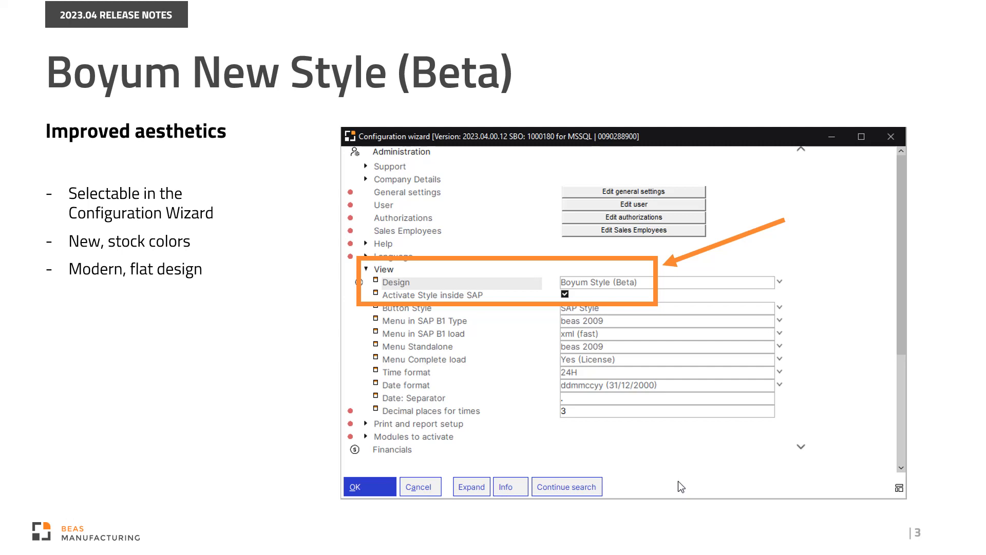
Advance from the Beta configuration slide to slide 4, comparing old and new work order designs.
{"action": "key", "text": "Right"}
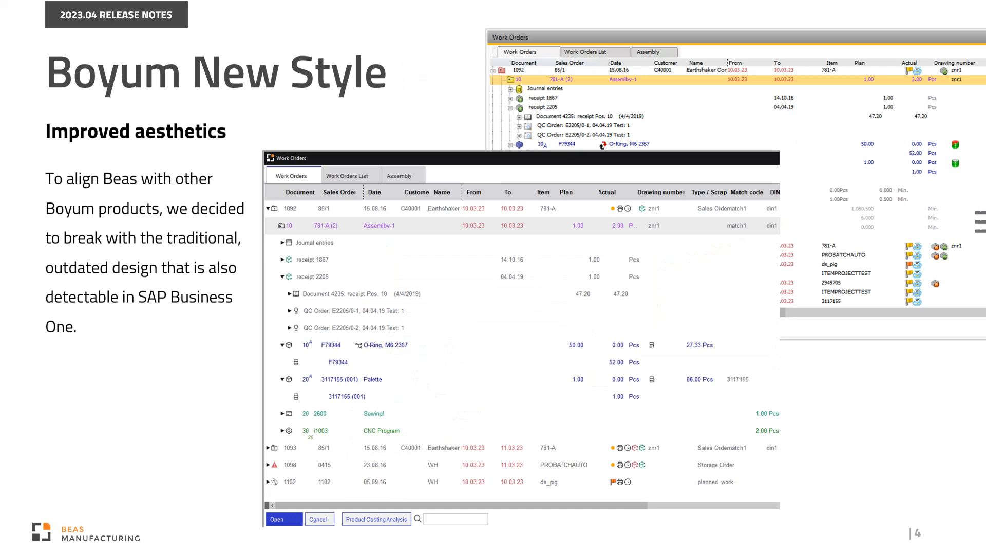
Advance the slideshow to slide 6 on applying Boyum Style Guide colors.
{"action": "key", "text": "Right"}
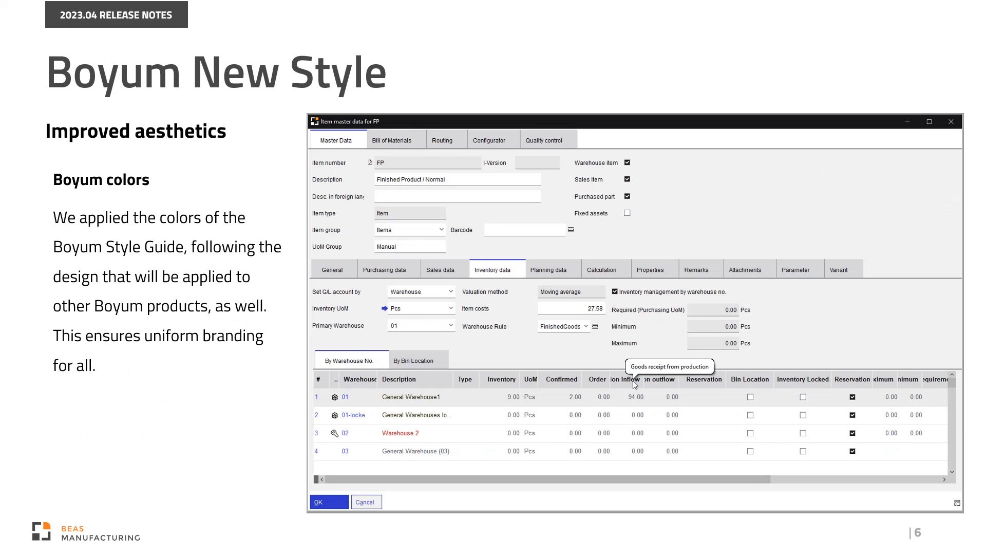
Advance past the Enhanced readability slide to slide 9 on column and icon tooltips.
{"action": "key", "text": "Right"}
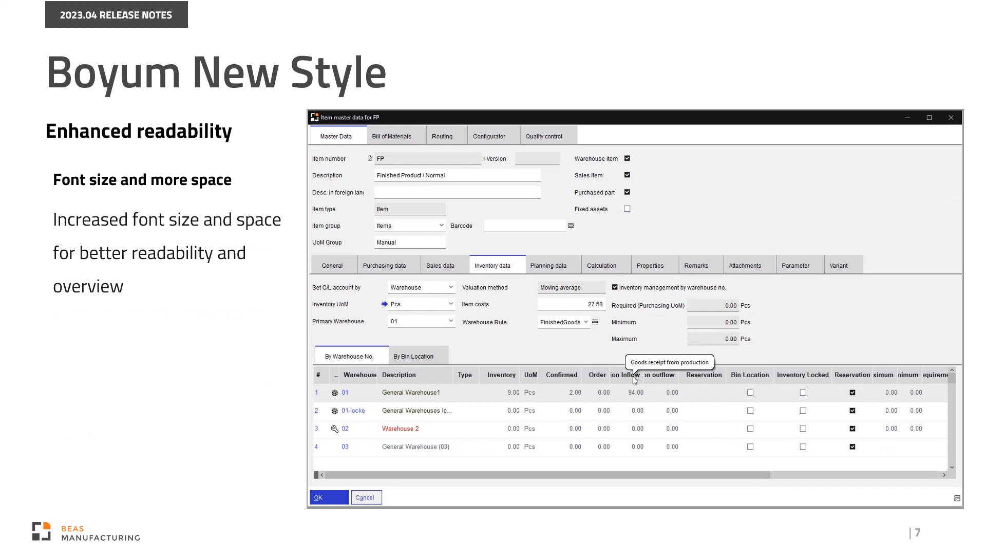
{"action": "key", "text": "Right"}
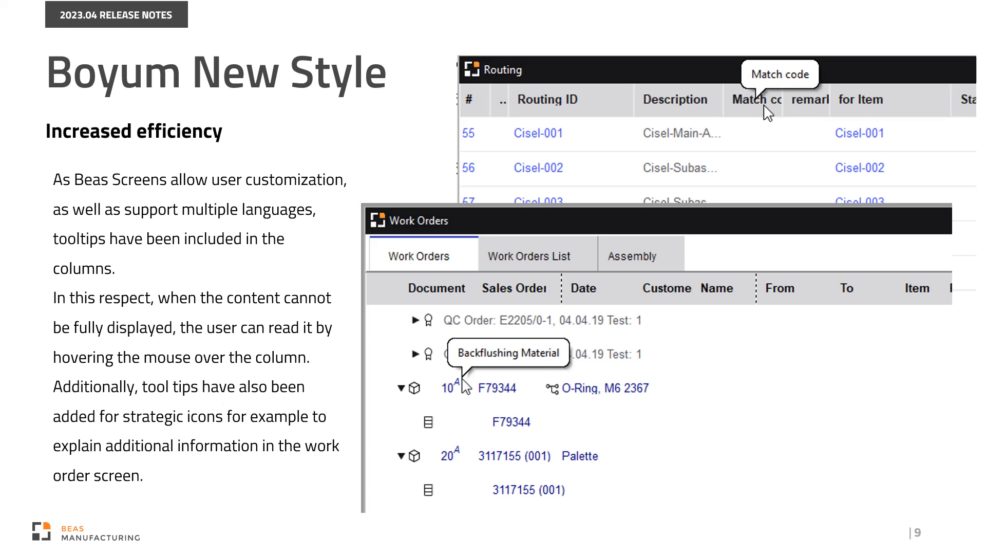
Advance past the tooltips and Simplified interface slides to the Desktop Terminal facelift slide.
{"action": "key", "text": "Right"}
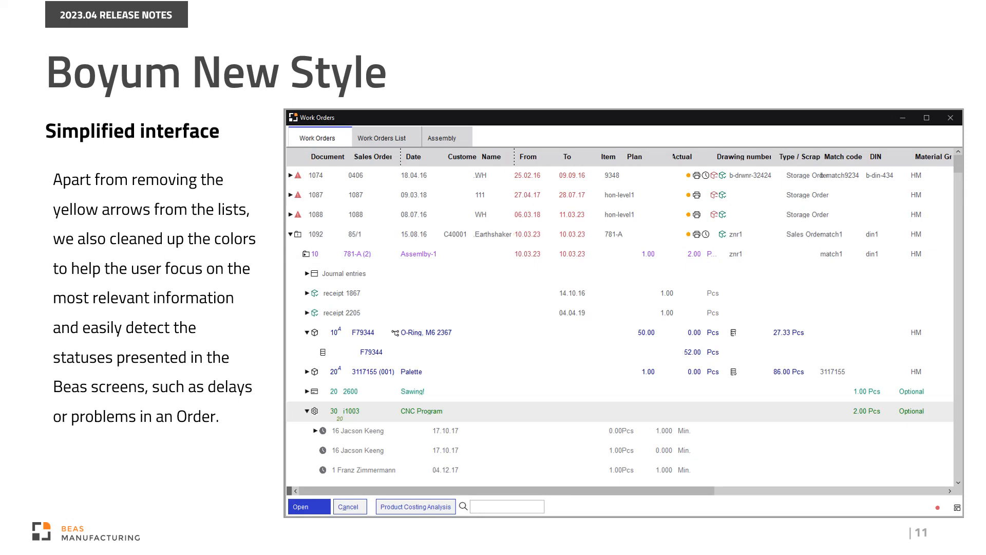
{"action": "key", "text": "Right"}
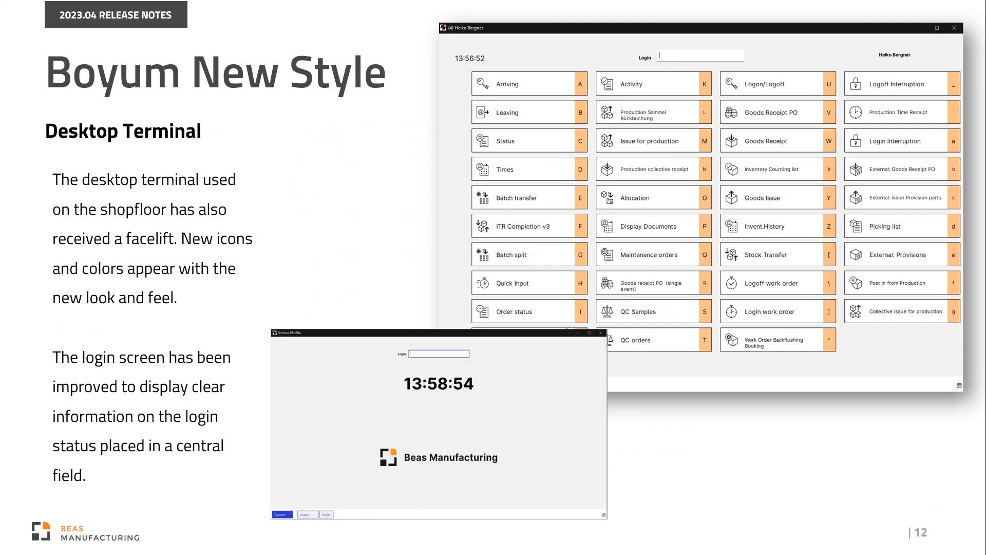
Advance to slide 13 on repositioning fields due to larger sizes and spacing.
{"action": "key", "text": "Right"}
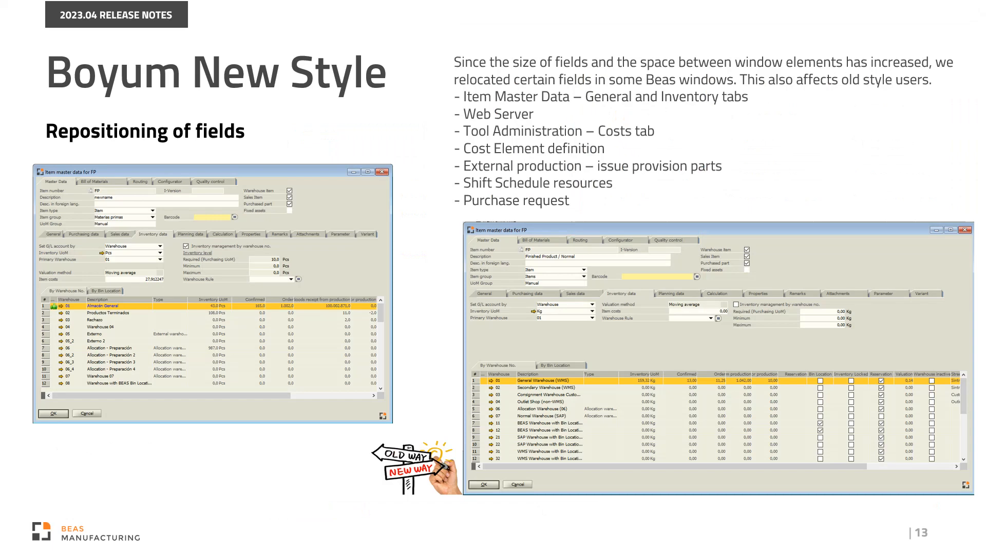